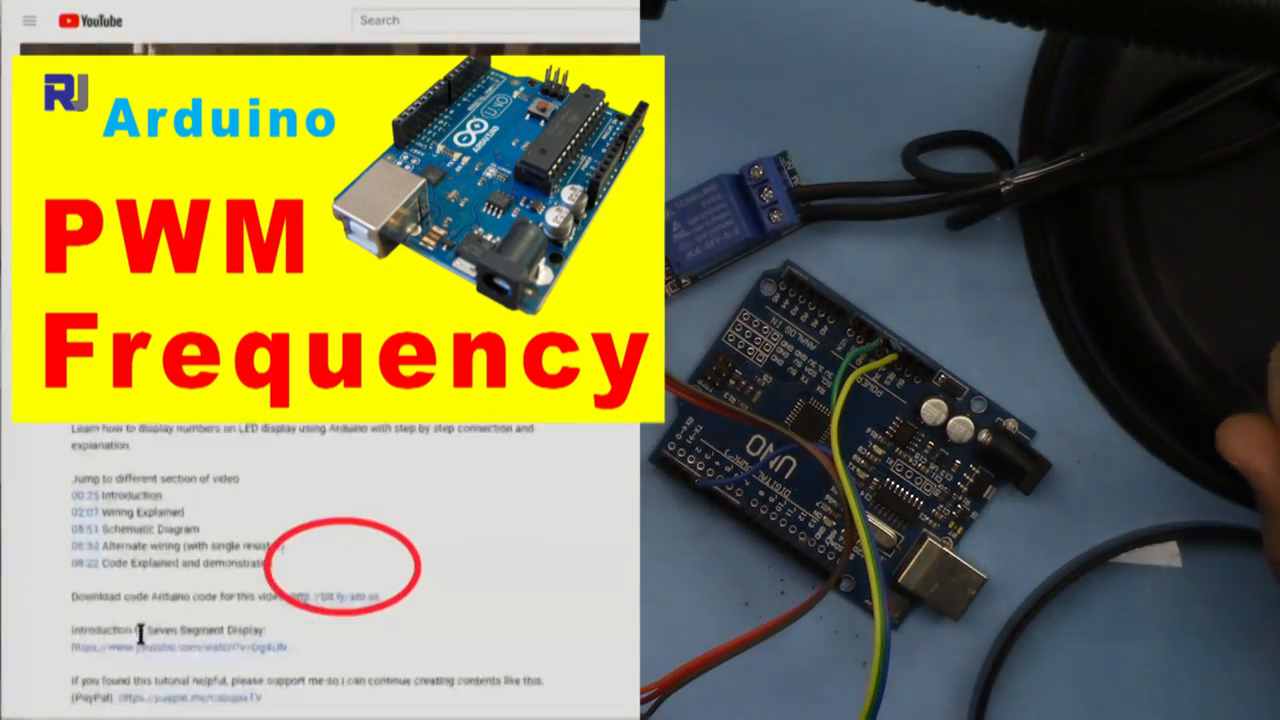
Scroll through the relay sketch in the editor, selecting lines of its setup and loop code.
left_click(884, 702)
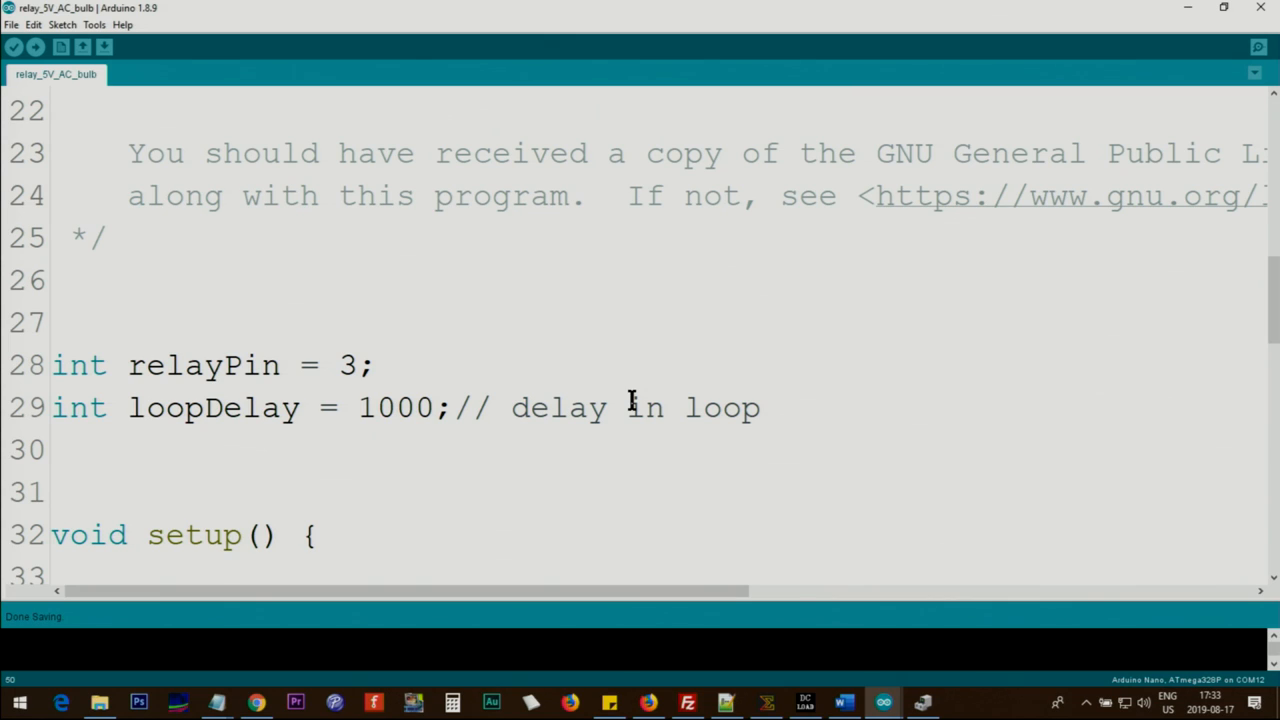
mouse_move(316, 364)
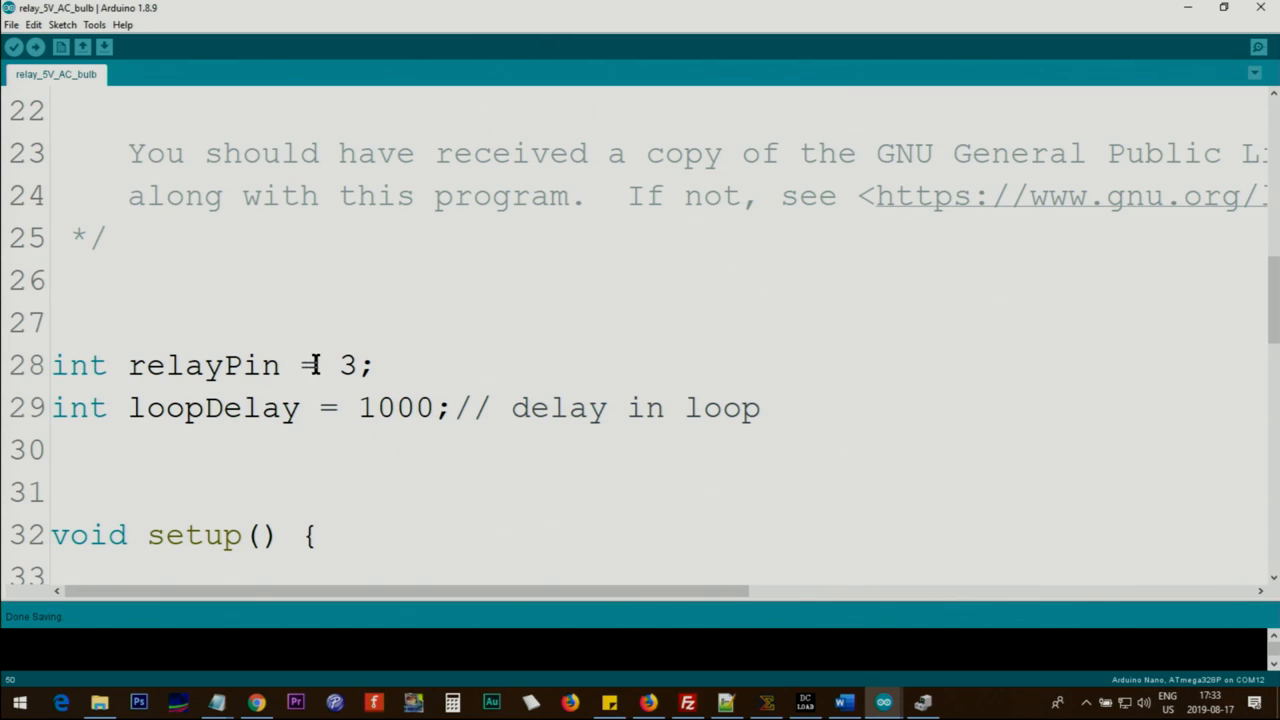
double_click(348, 364)
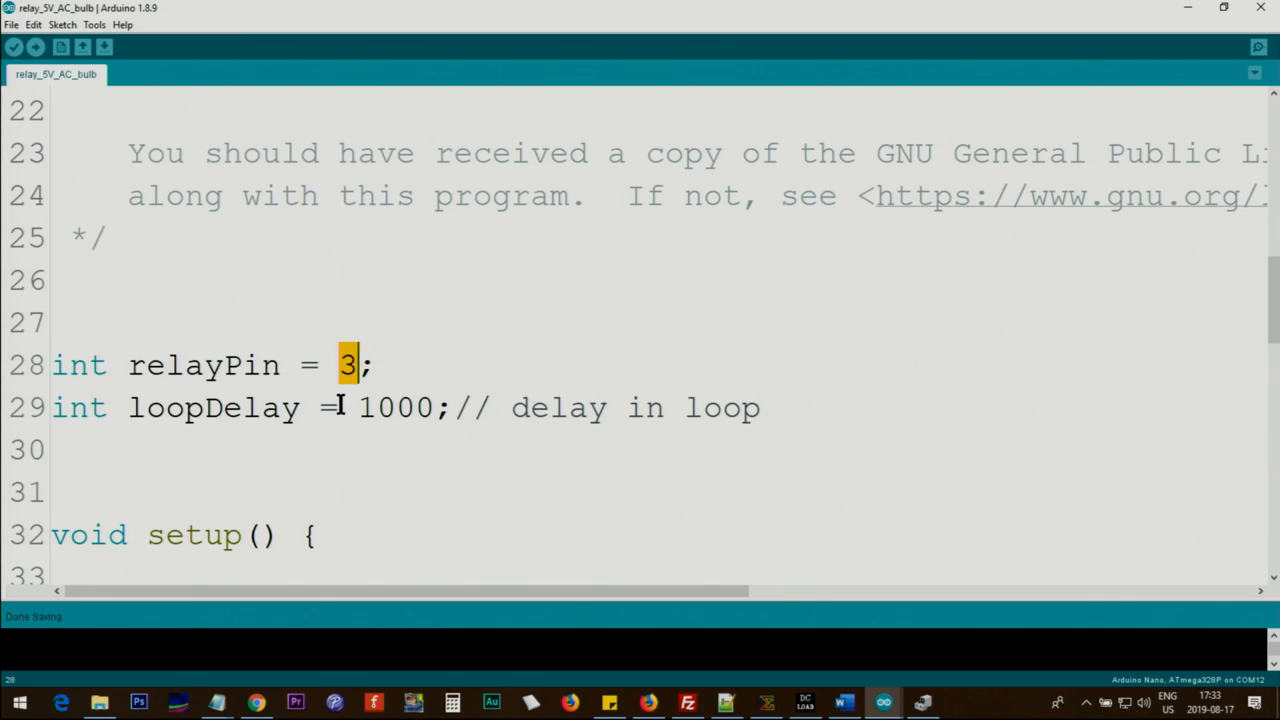
mouse_move(364, 340)
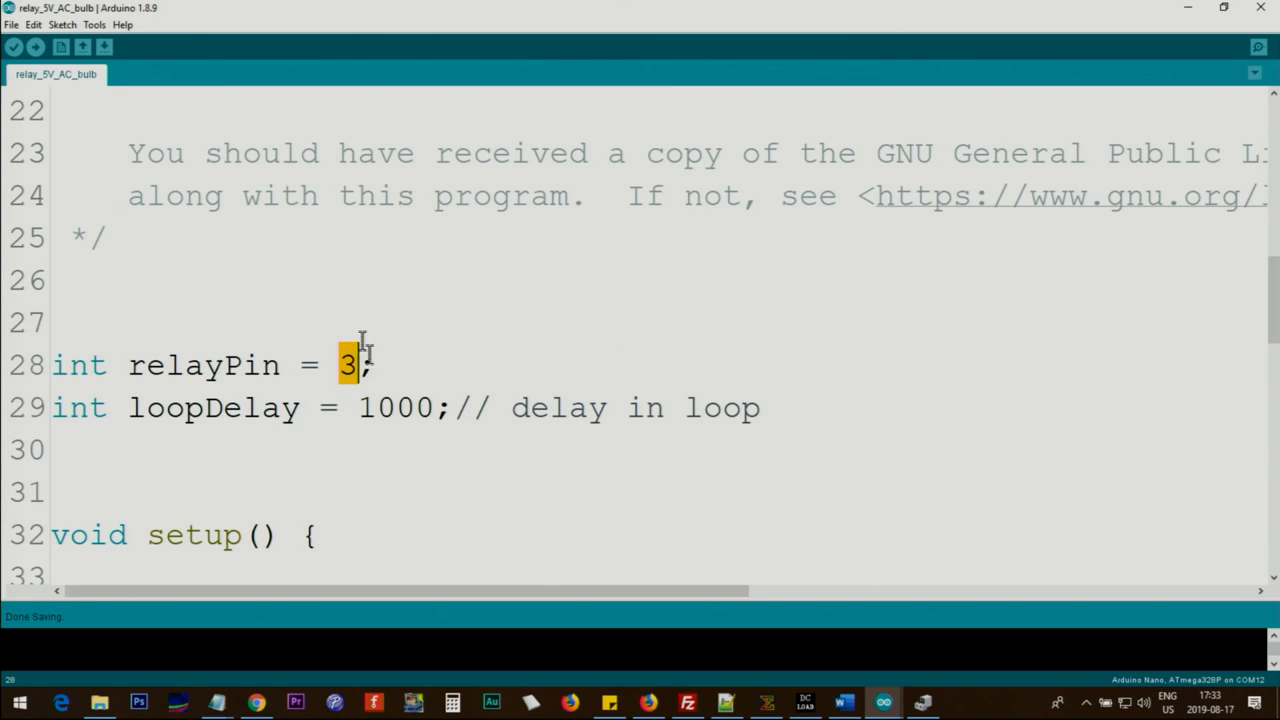
mouse_move(732, 408)
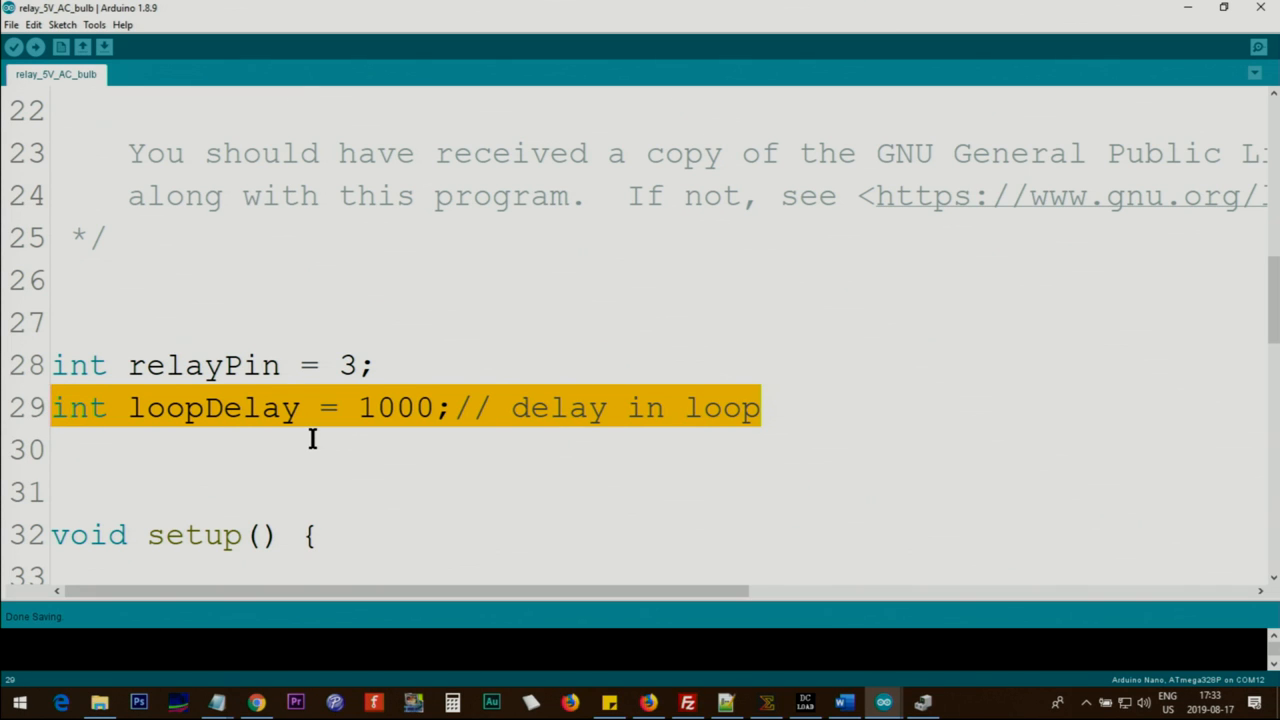
scroll("down", 3)
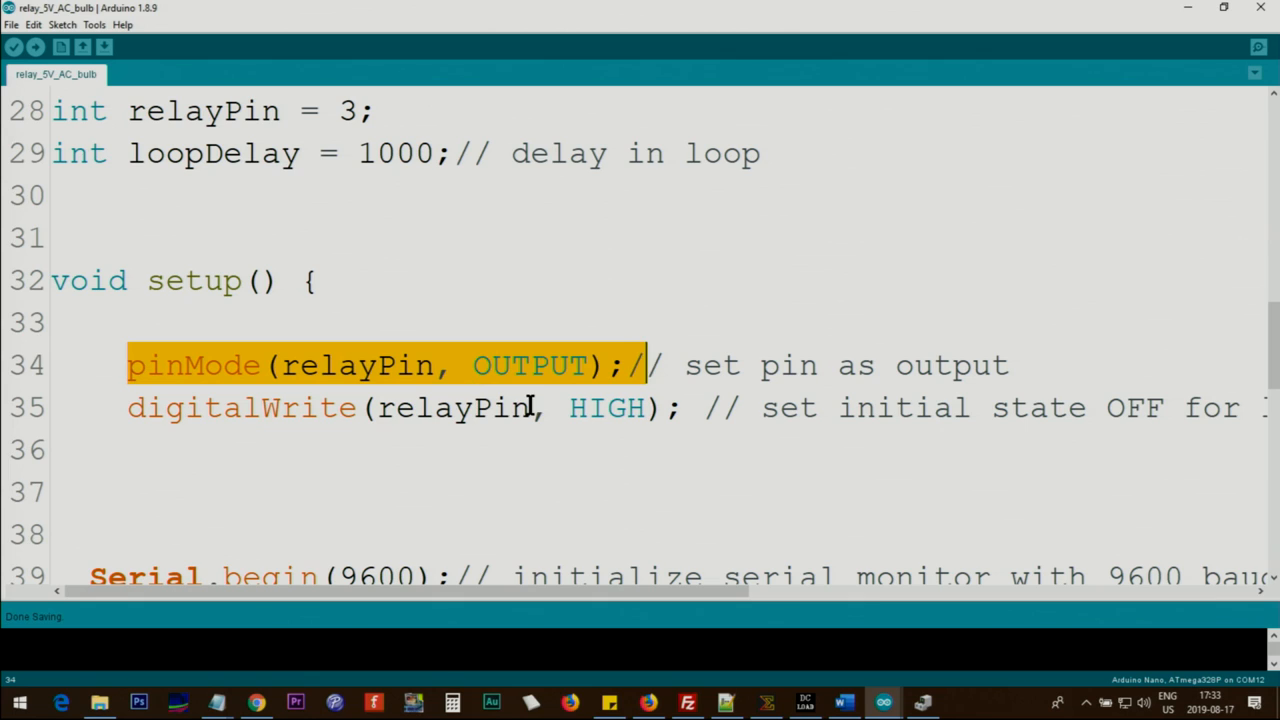
mouse_move(192, 112)
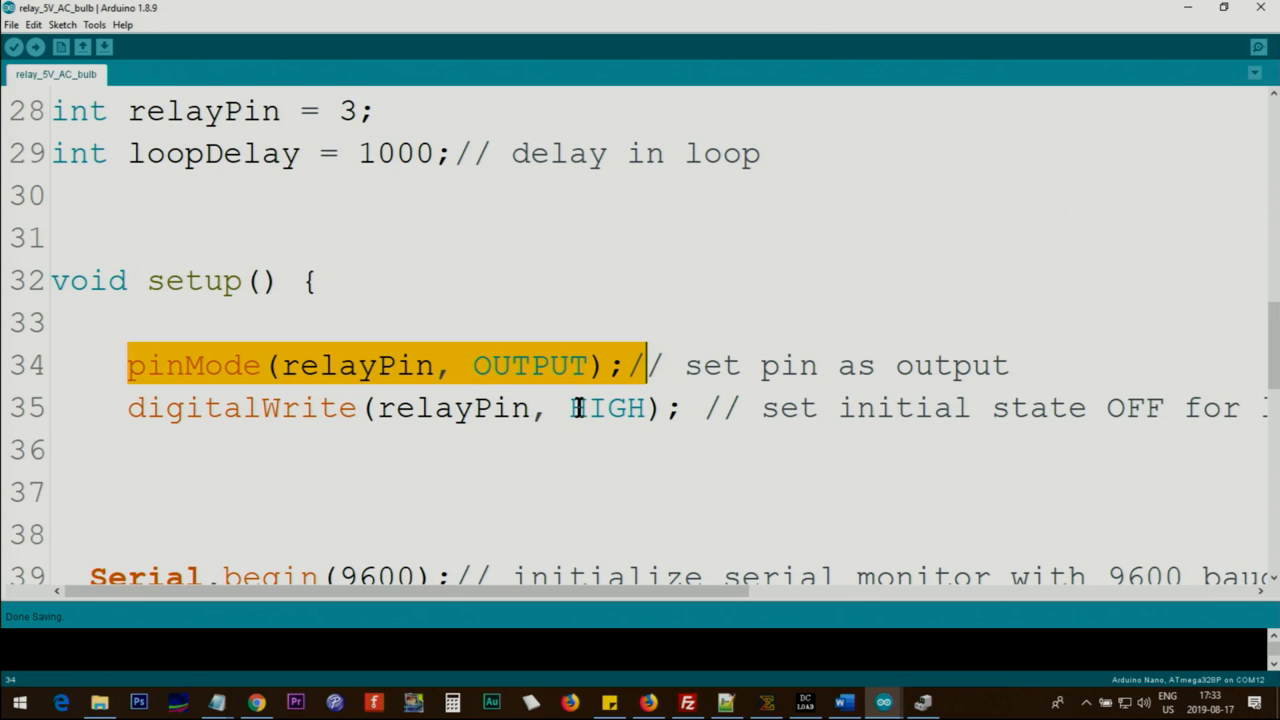
double_click(608, 408)
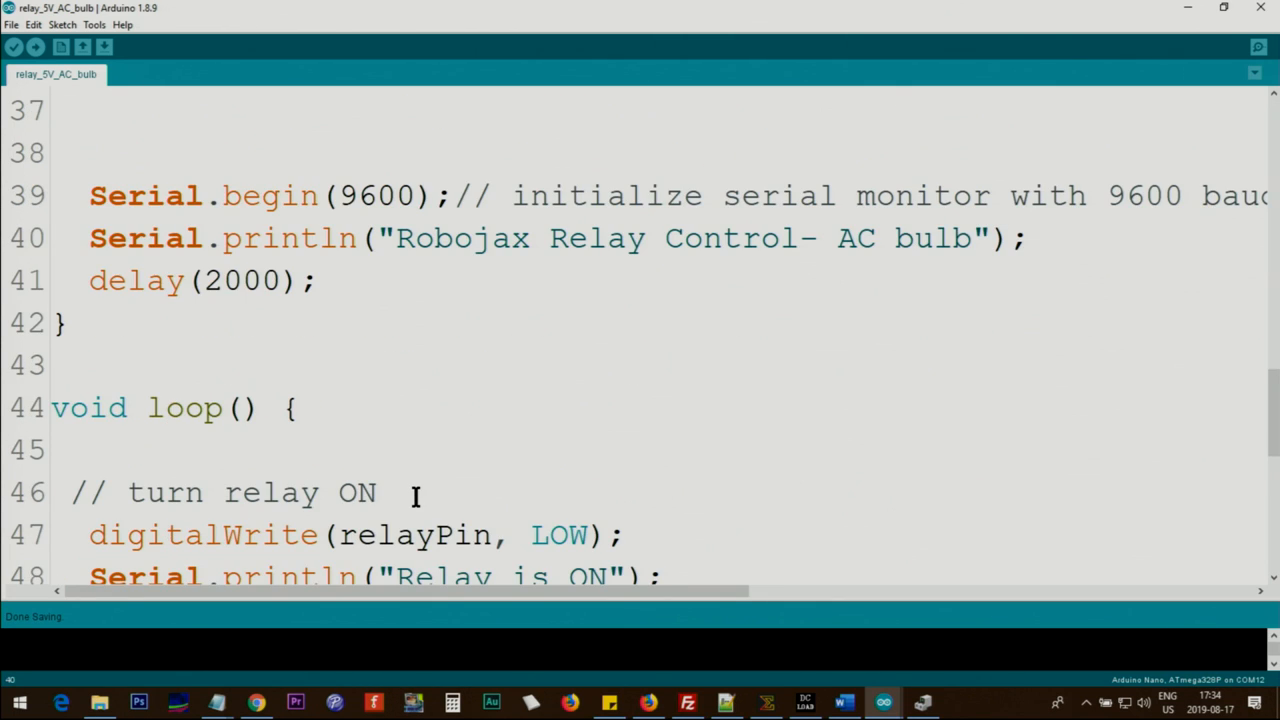
scroll("down", 3)
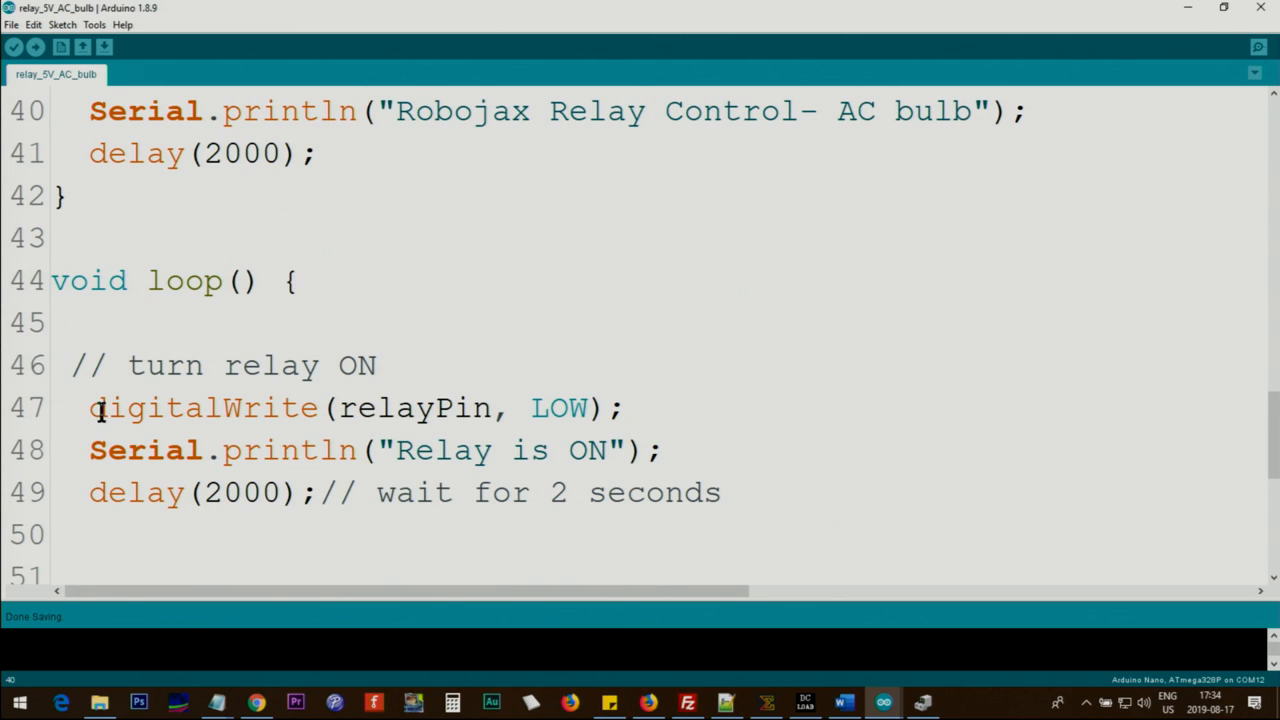
double_click(410, 408)
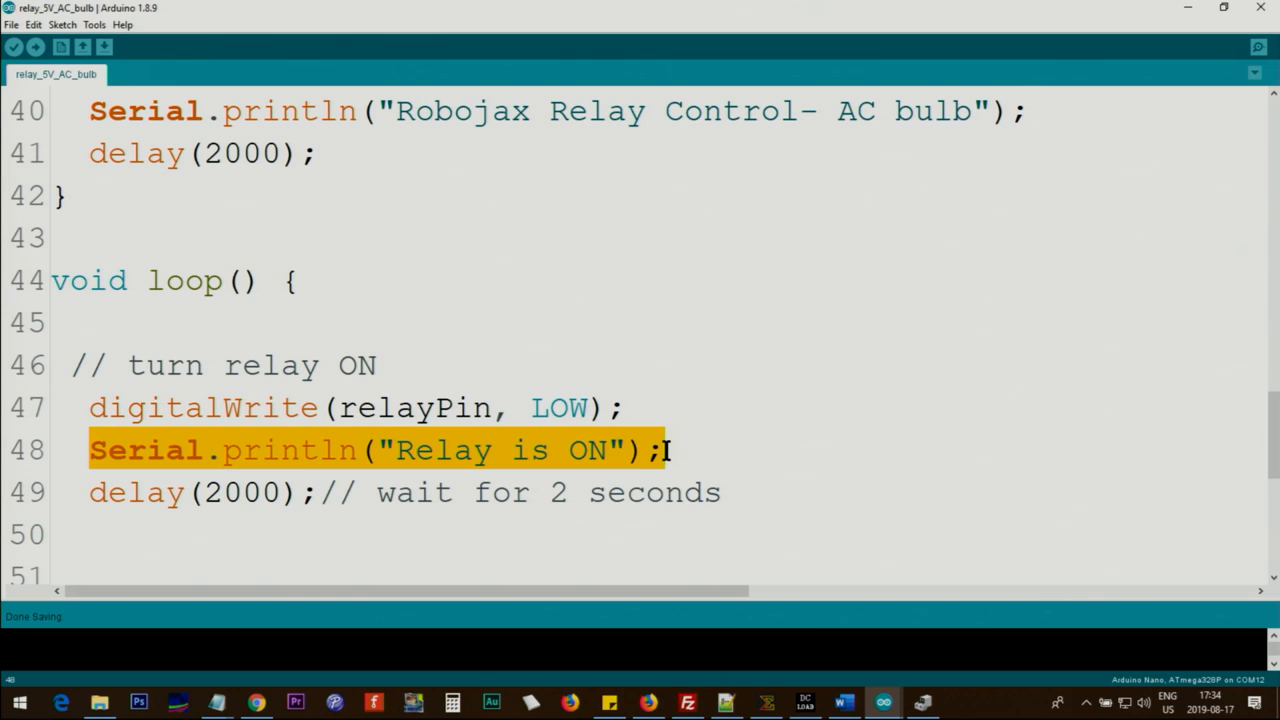
left_click(224, 450)
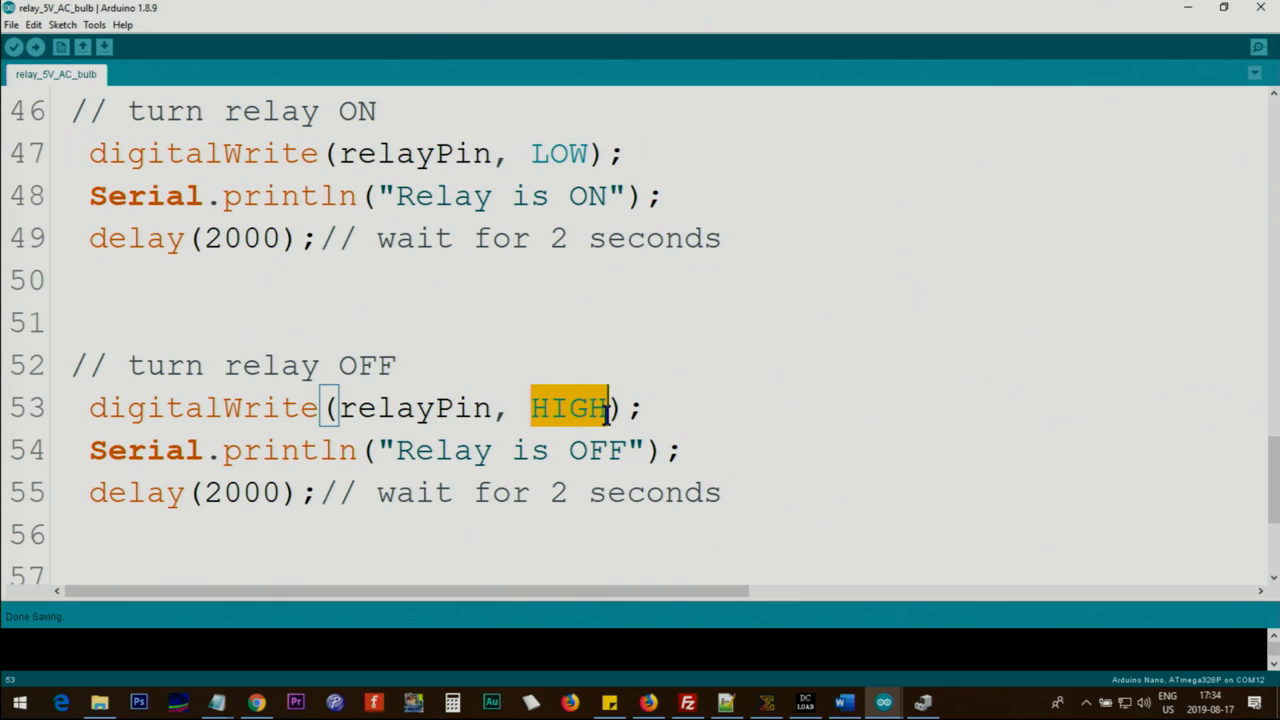
left_click(520, 450)
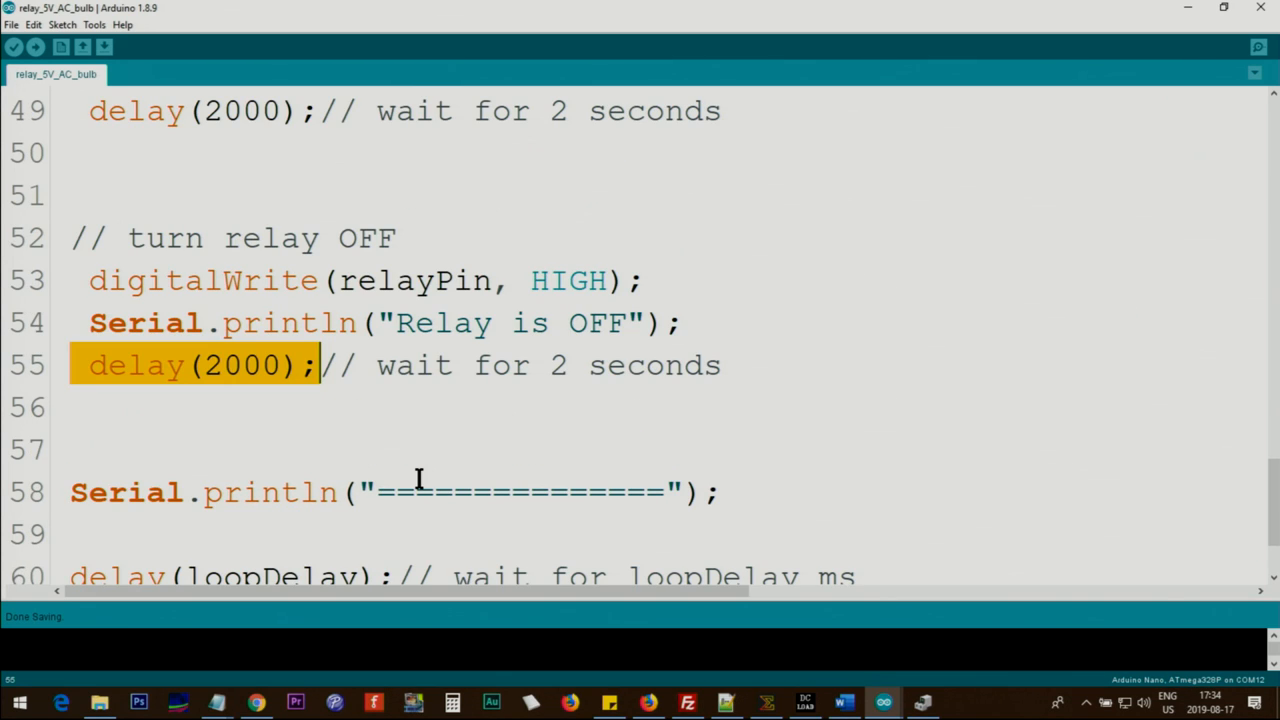
left_click(724, 492)
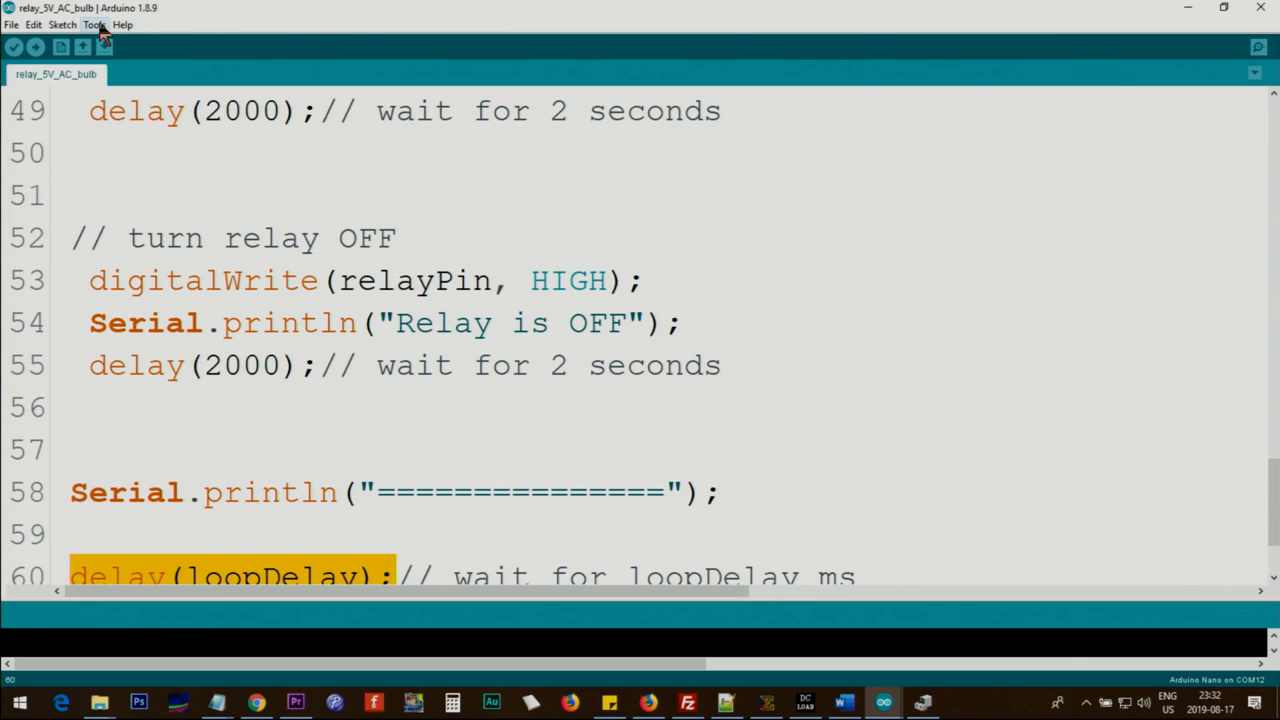
Open the COM12 Serial Monitor from Tools, maximize it, and choose 9600 baud.
left_click(94, 24)
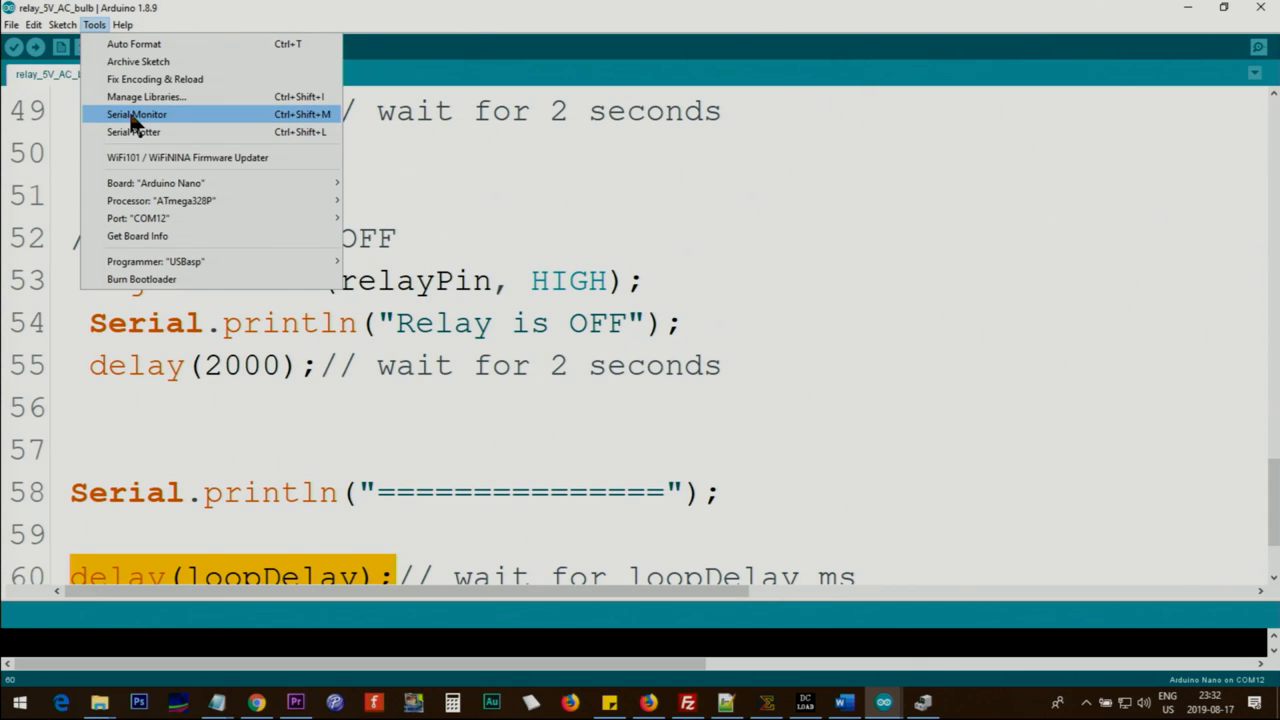
mouse_move(298, 130)
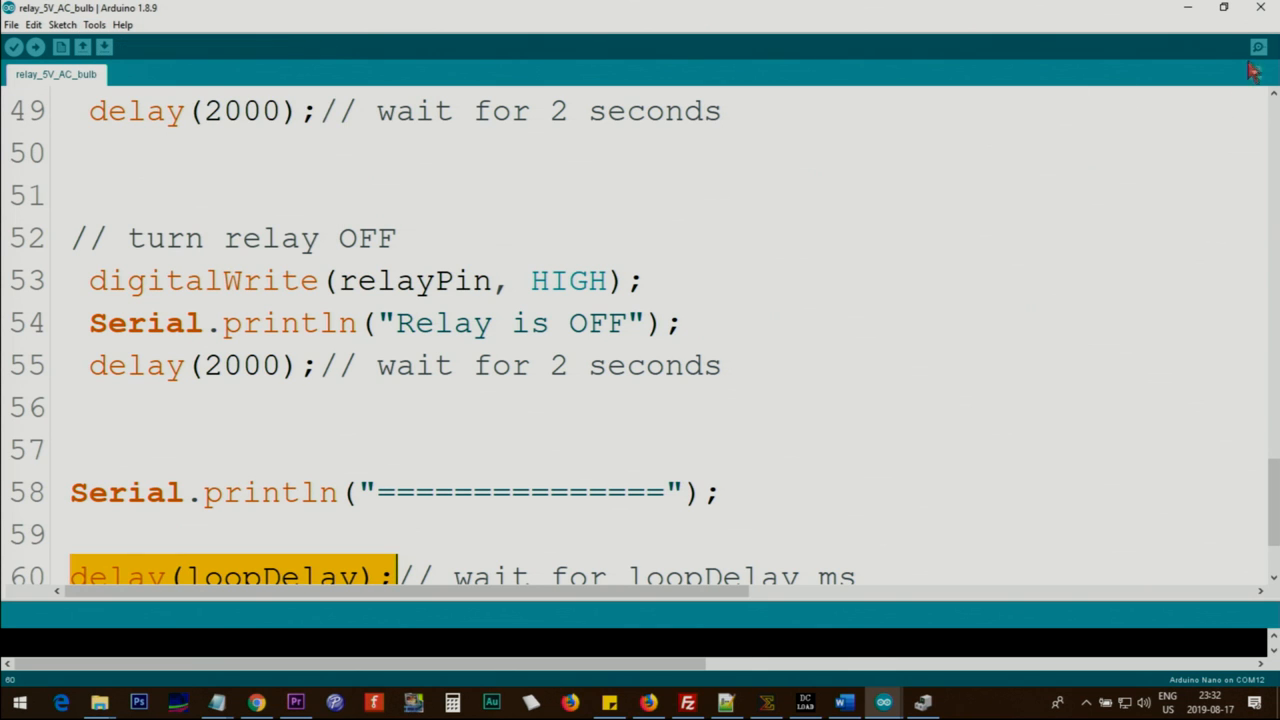
left_click(1258, 48)
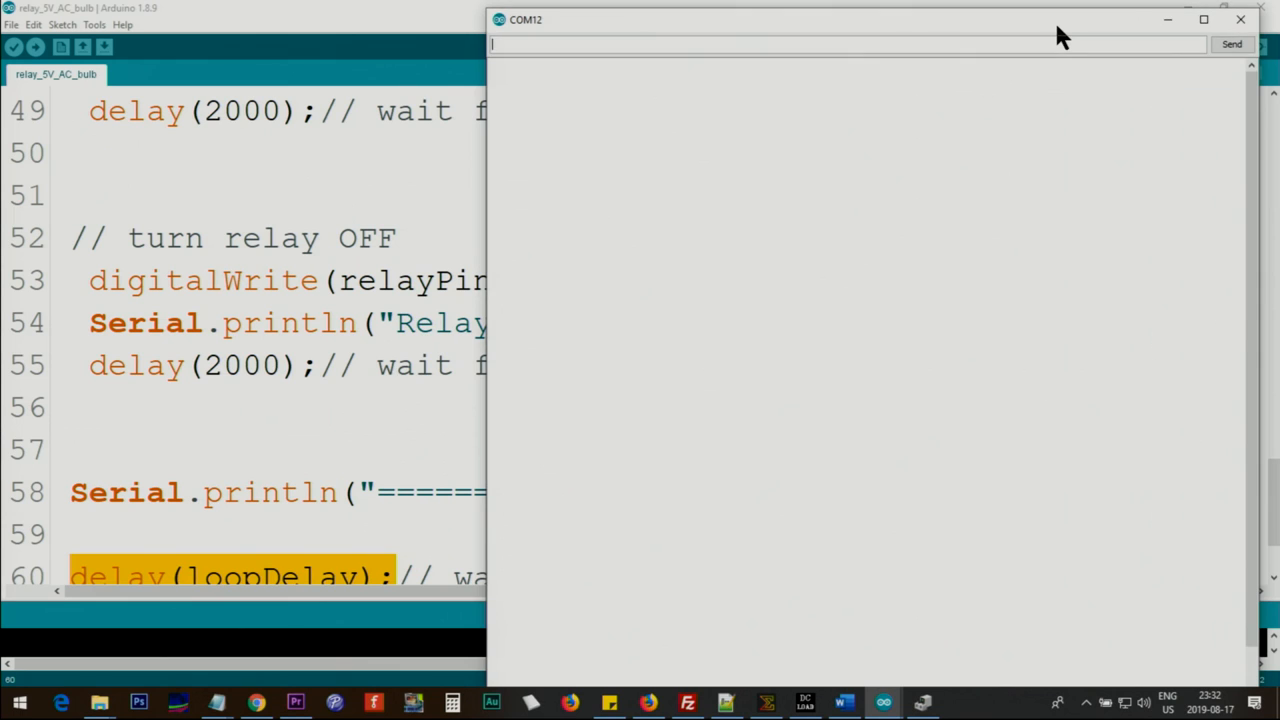
left_click(1240, 20)
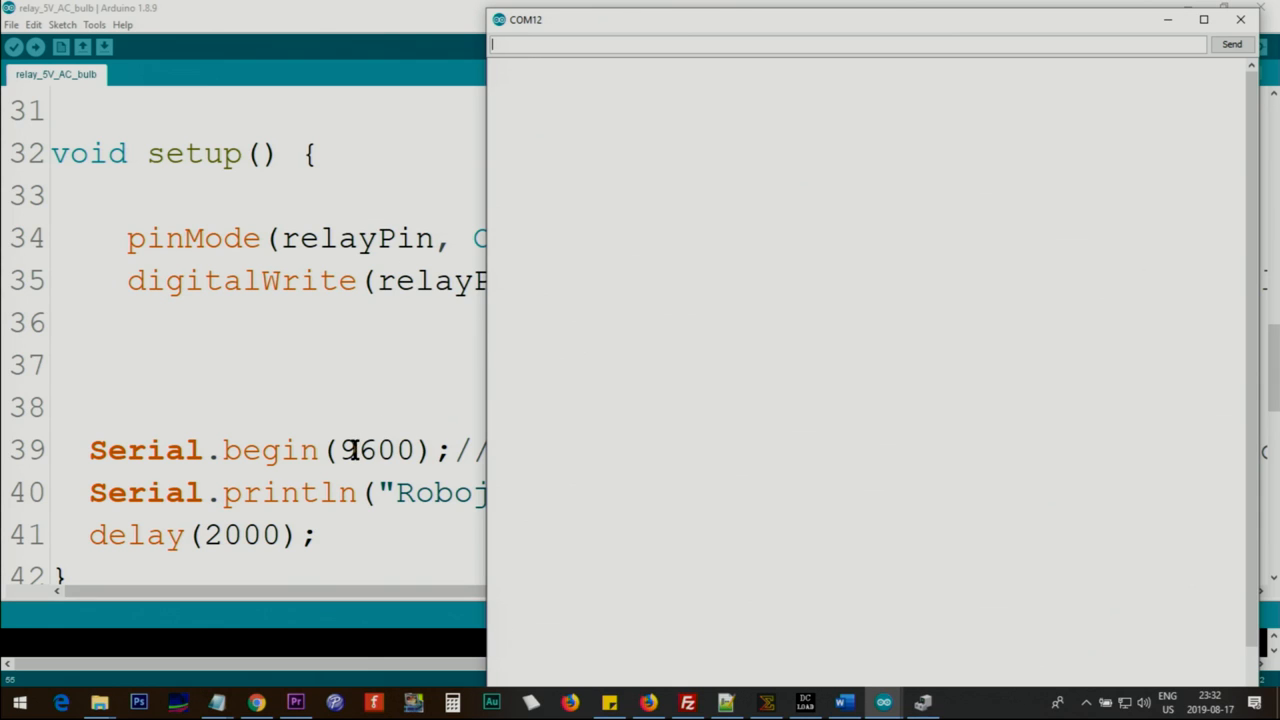
mouse_move(860, 476)
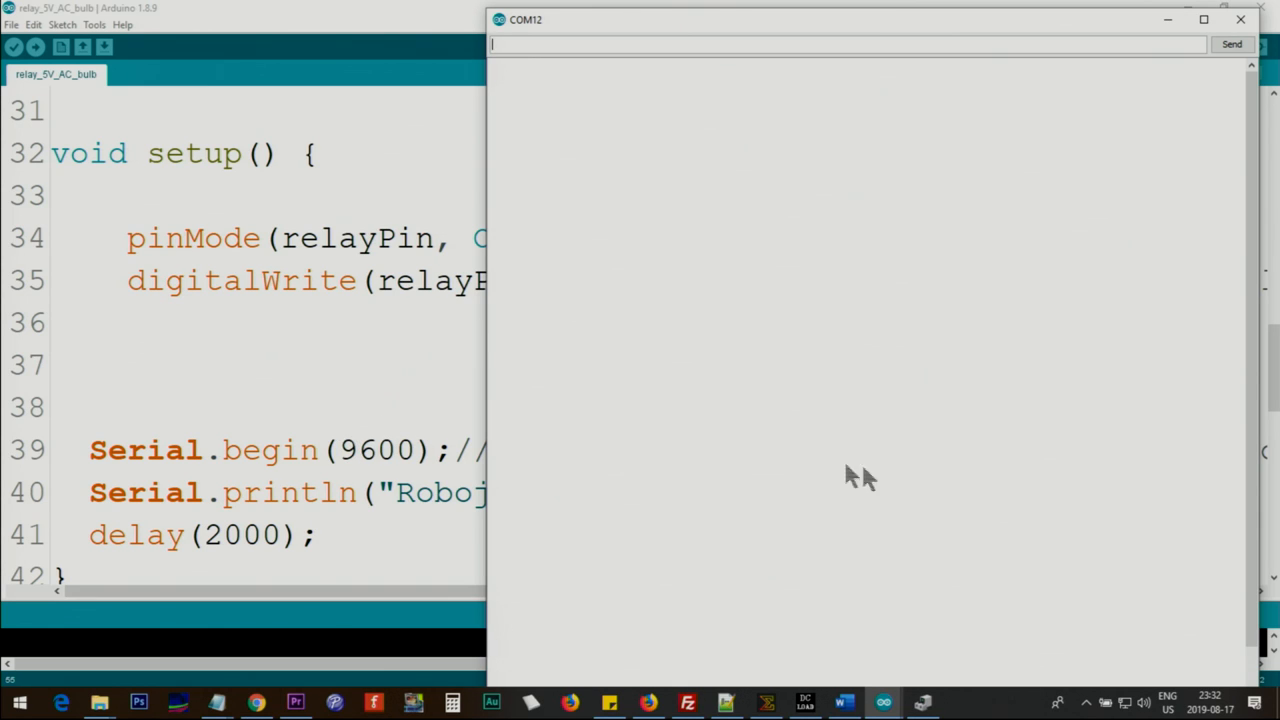
left_click(1204, 20)
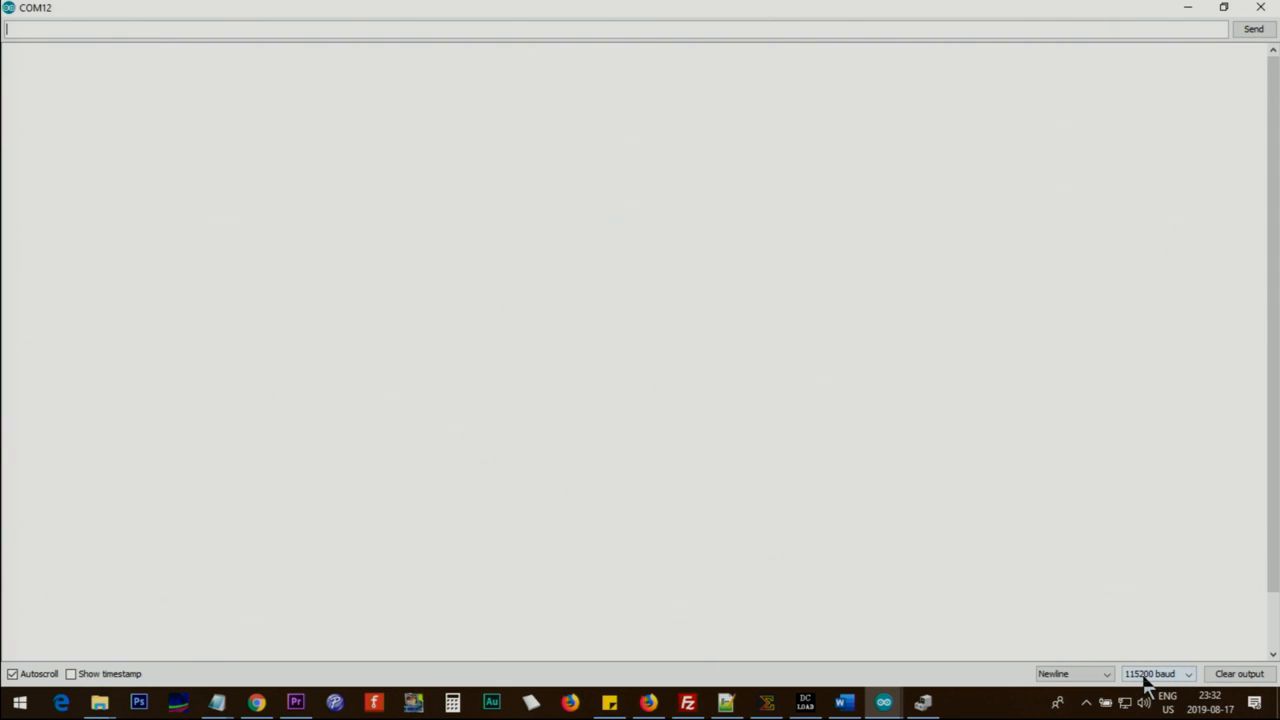
left_click(1156, 672)
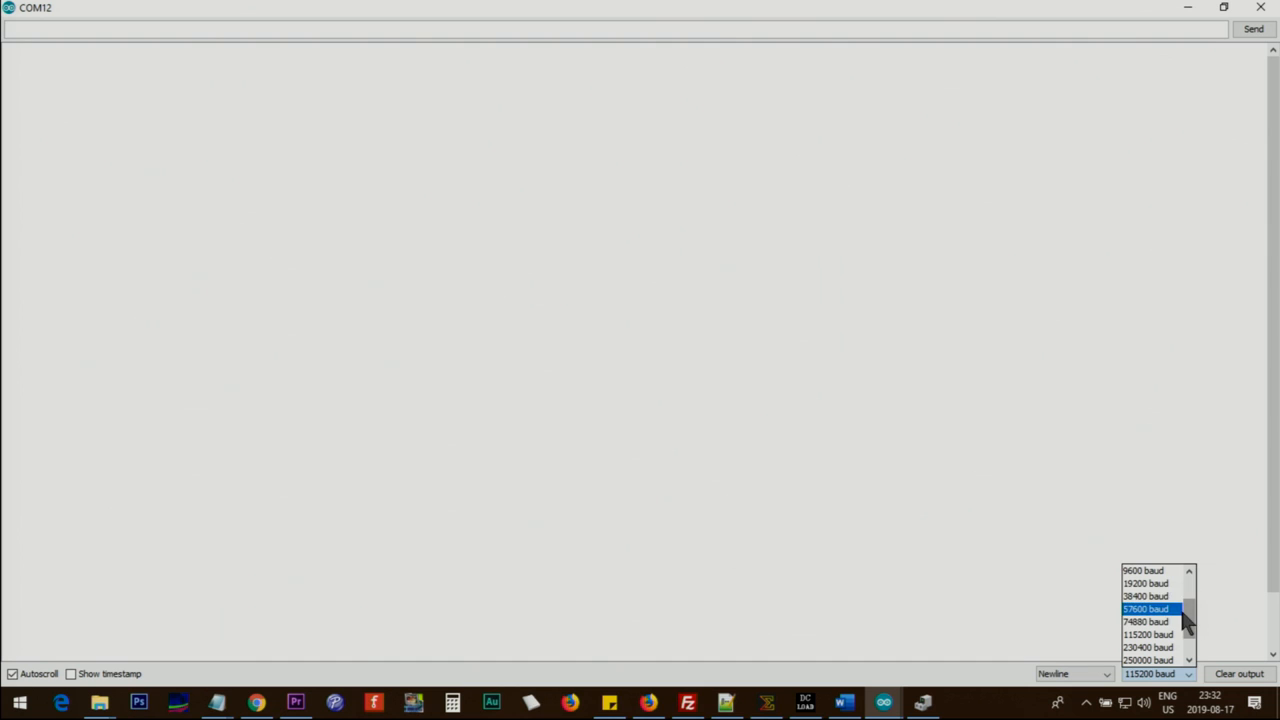
left_click(1144, 570)
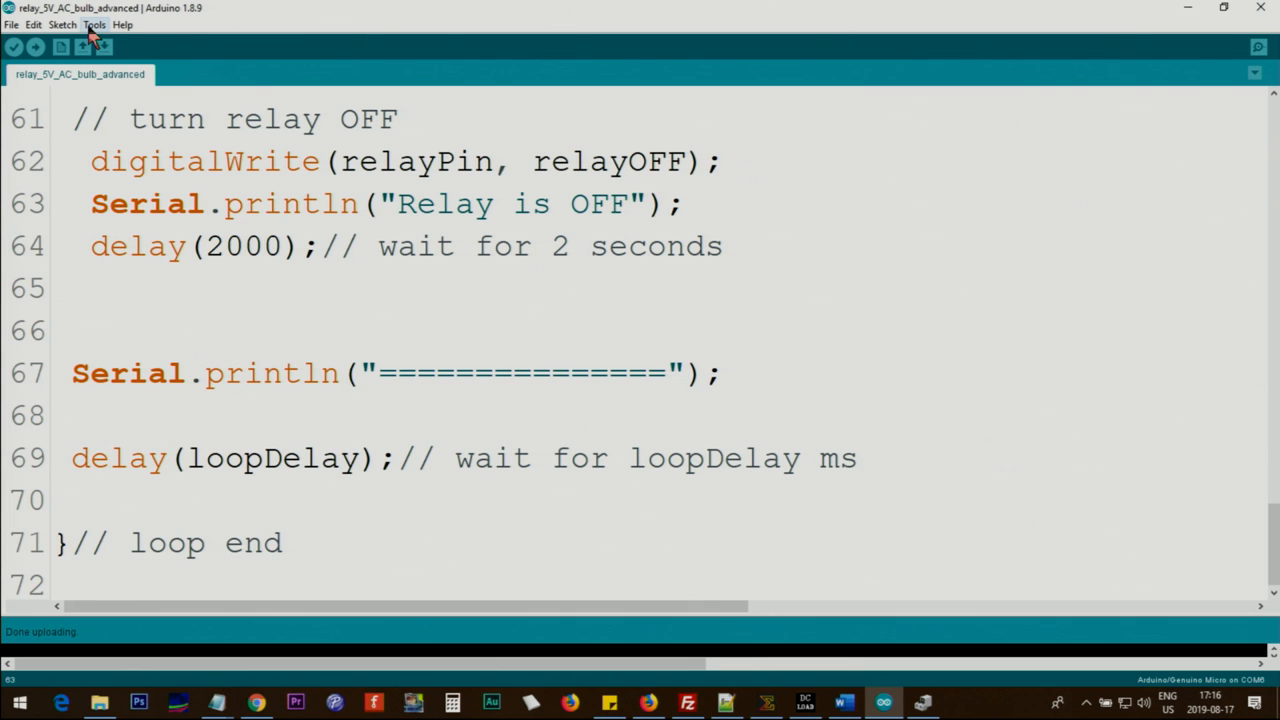
From Tools, target the Arduino Nano (ATmega328P) and select COM12 as its upload port.
left_click(92, 24)
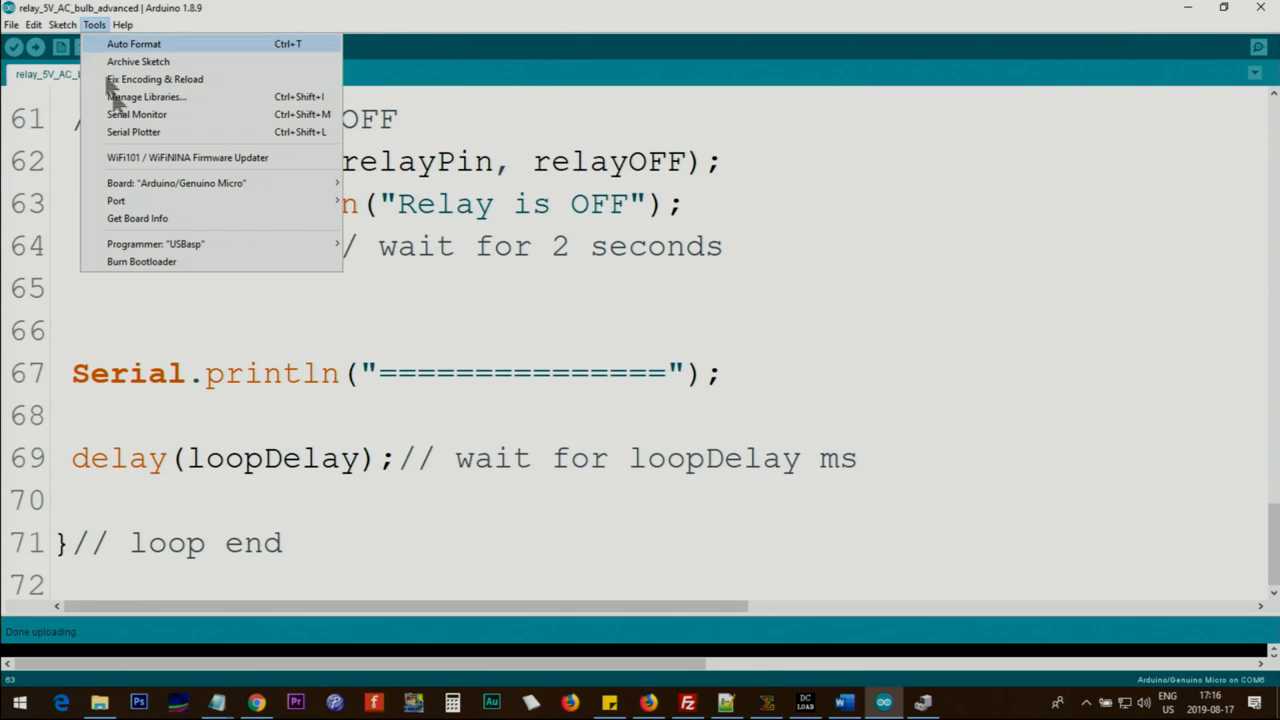
mouse_move(276, 190)
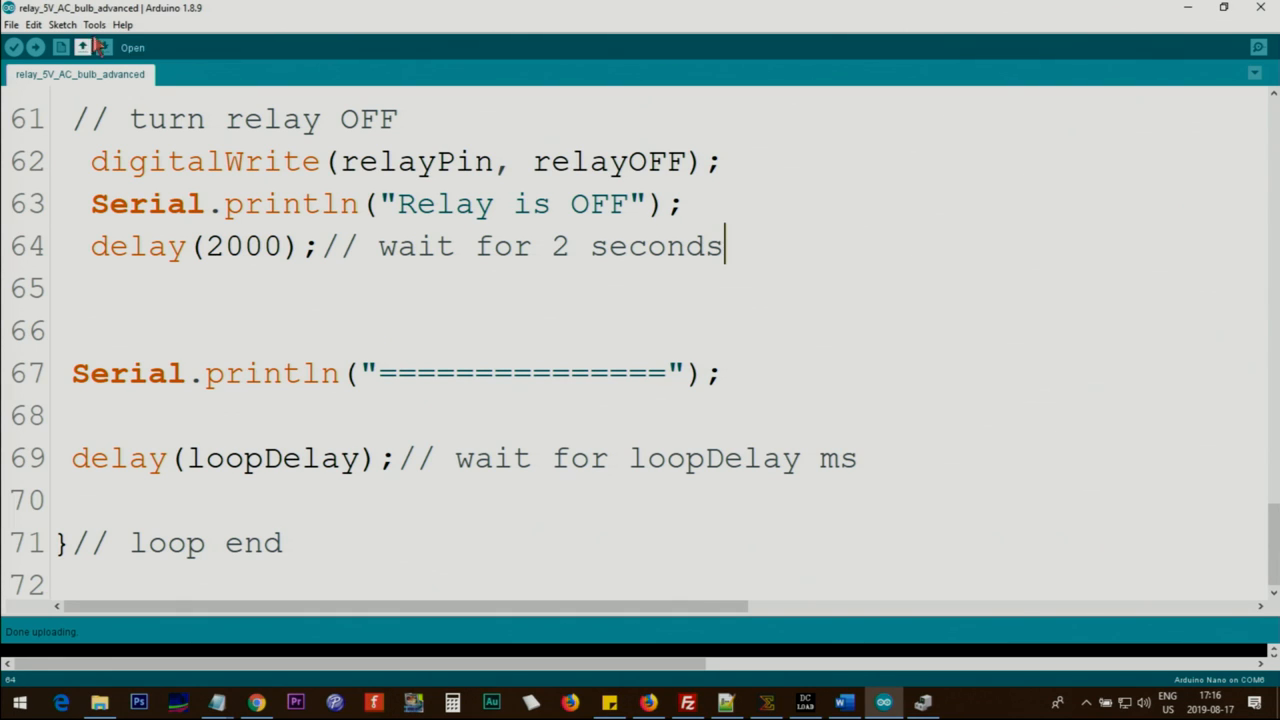
left_click(94, 24)
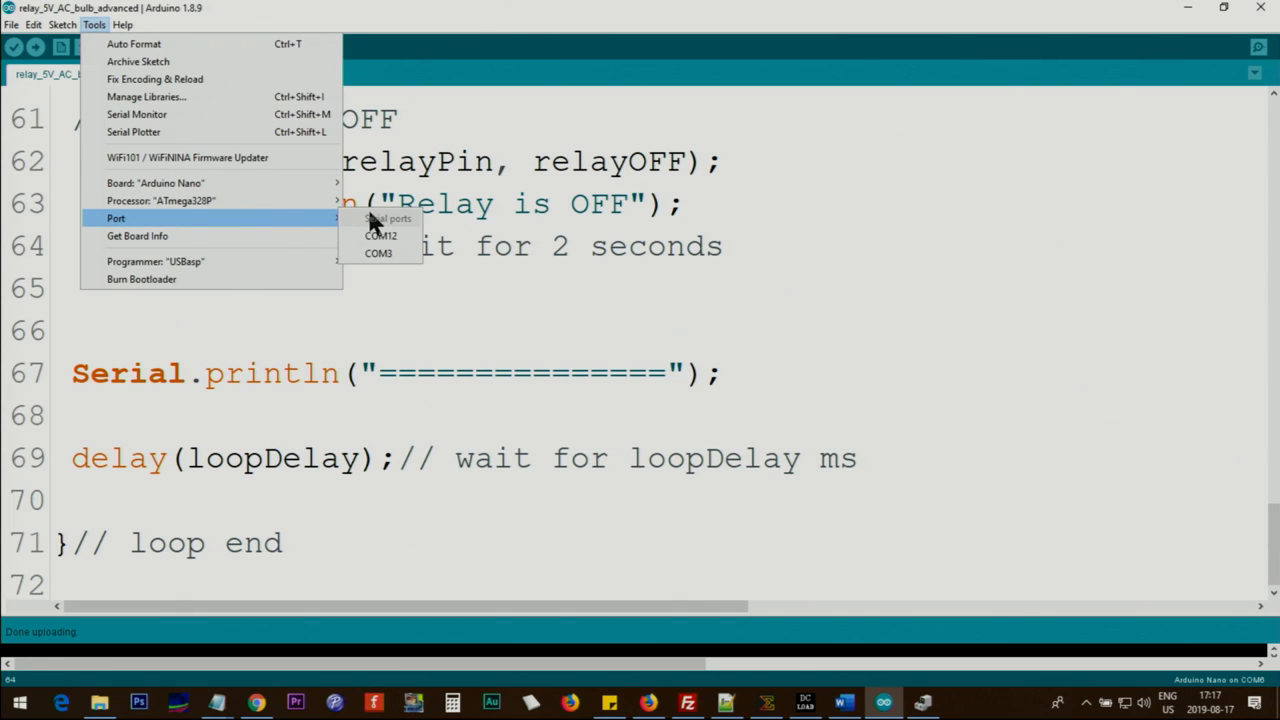
mouse_move(380, 236)
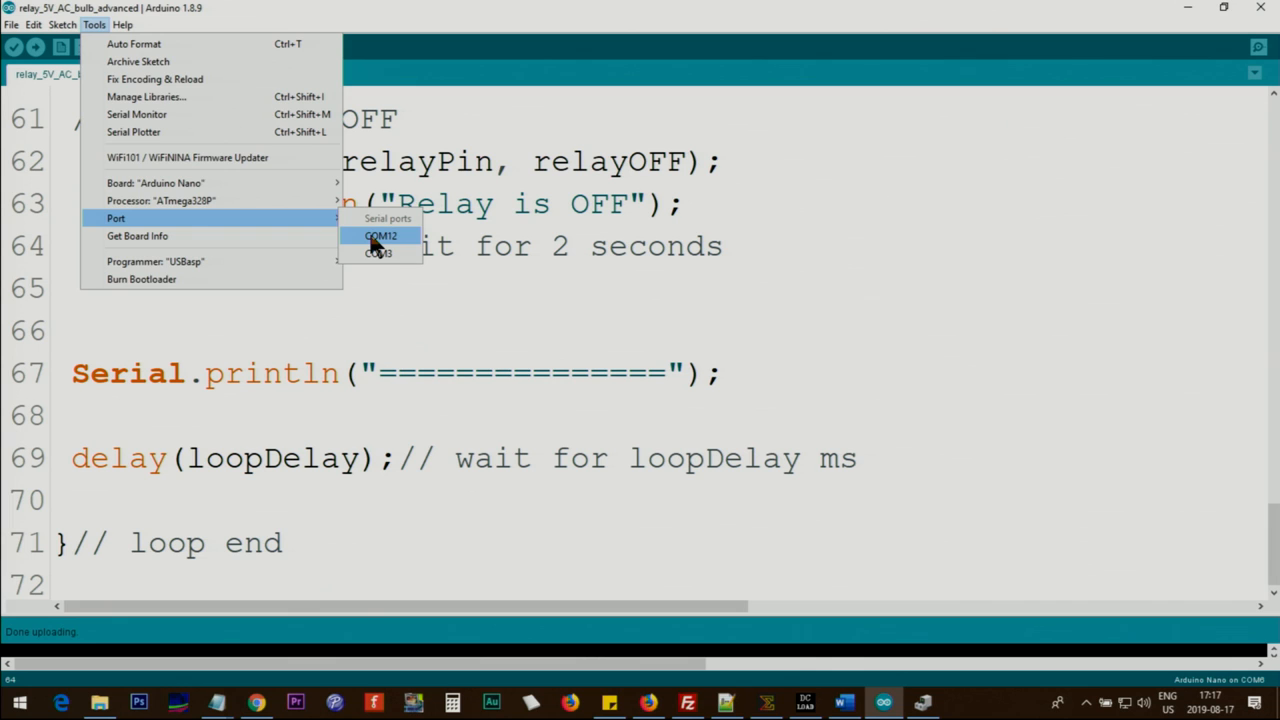
left_click(380, 236)
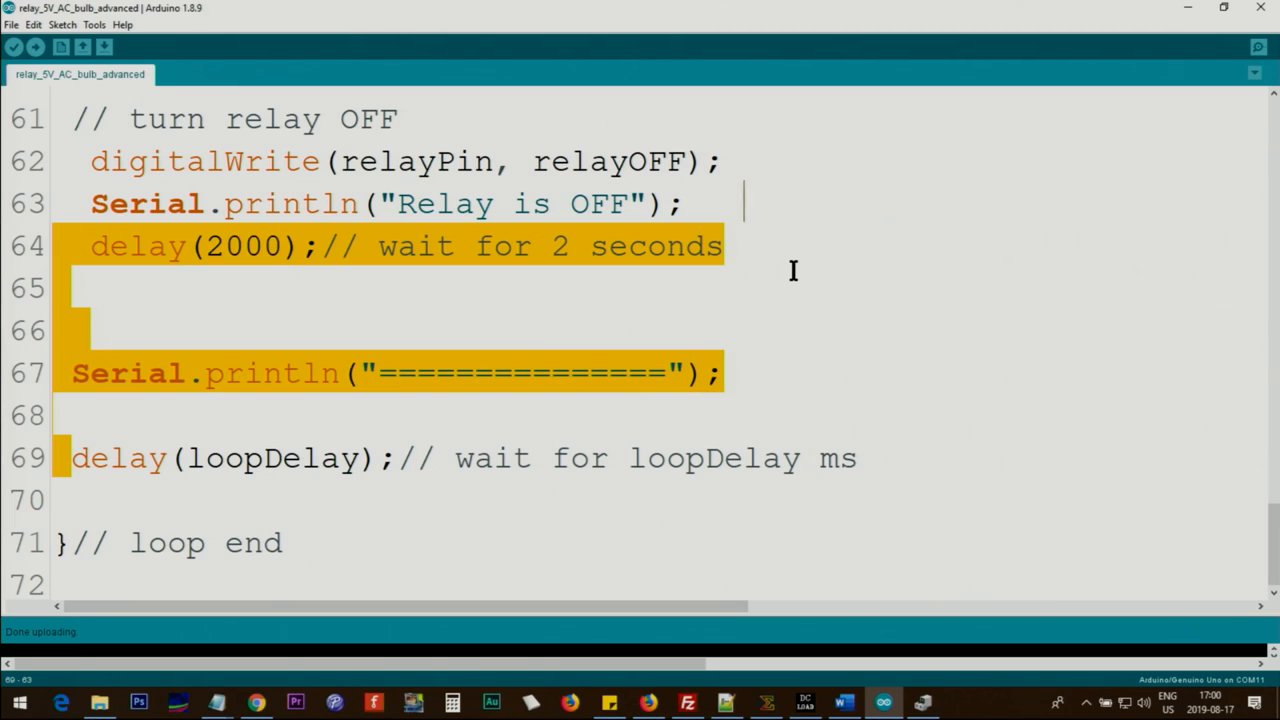
Select Arduino/Genuino Micro as the board, then pick COM6 from the COM3/COM6 port list.
left_click(94, 24)
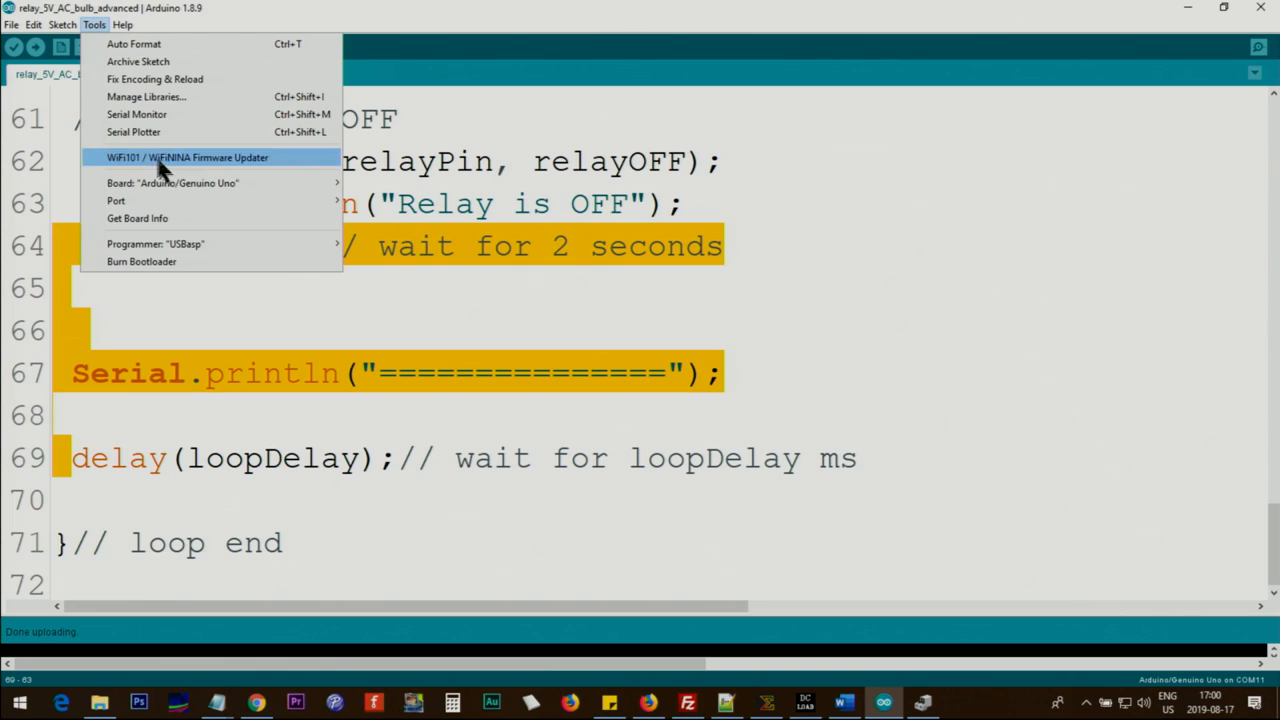
left_click(172, 182)
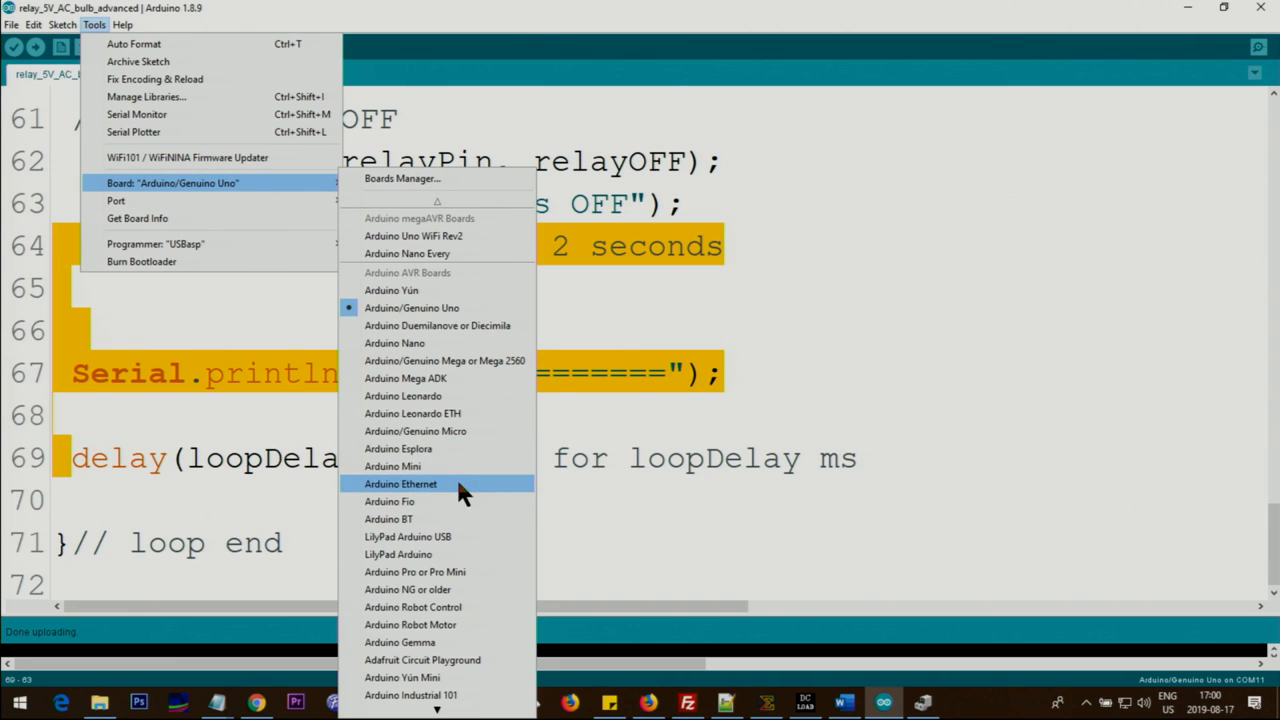
mouse_move(440, 448)
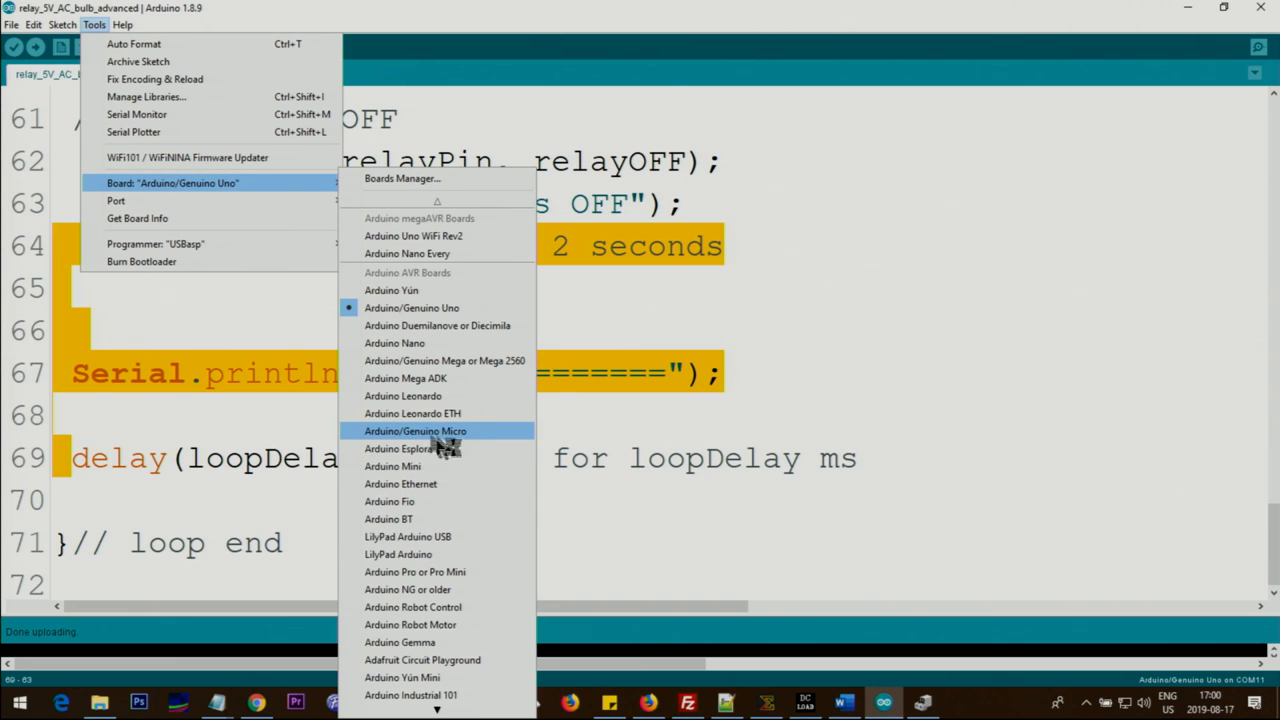
left_click(416, 432)
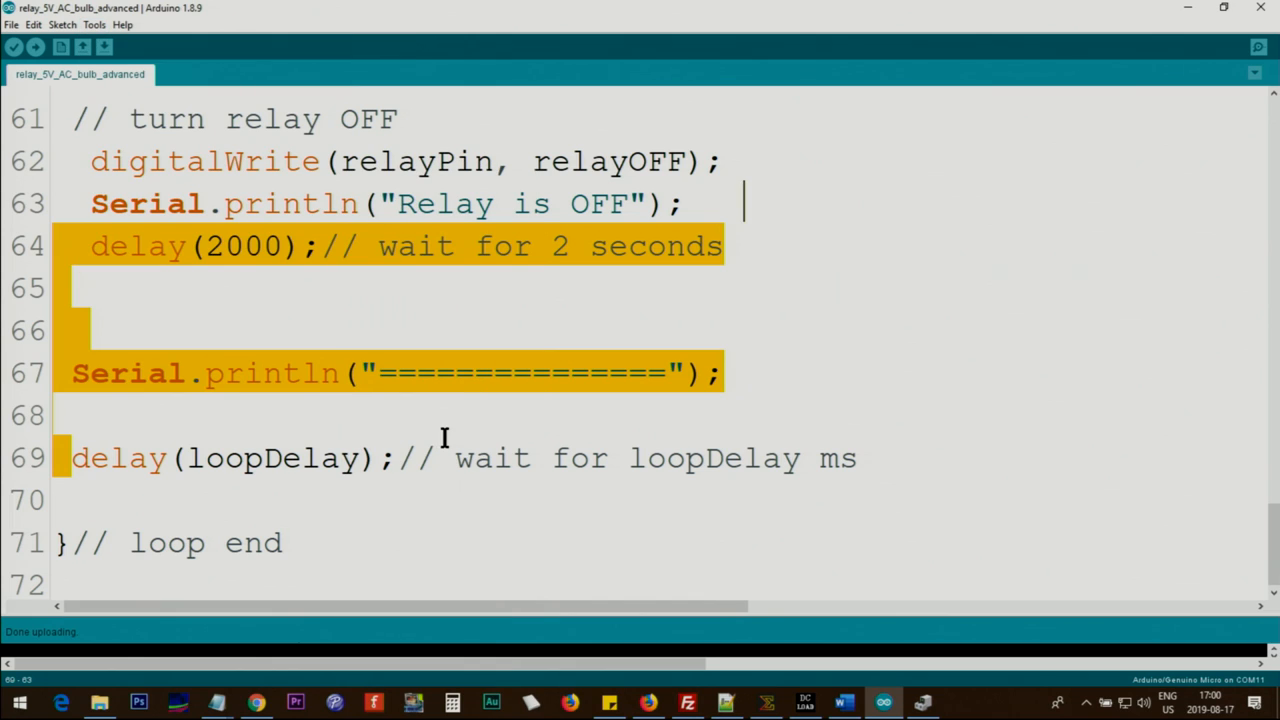
mouse_move(96, 80)
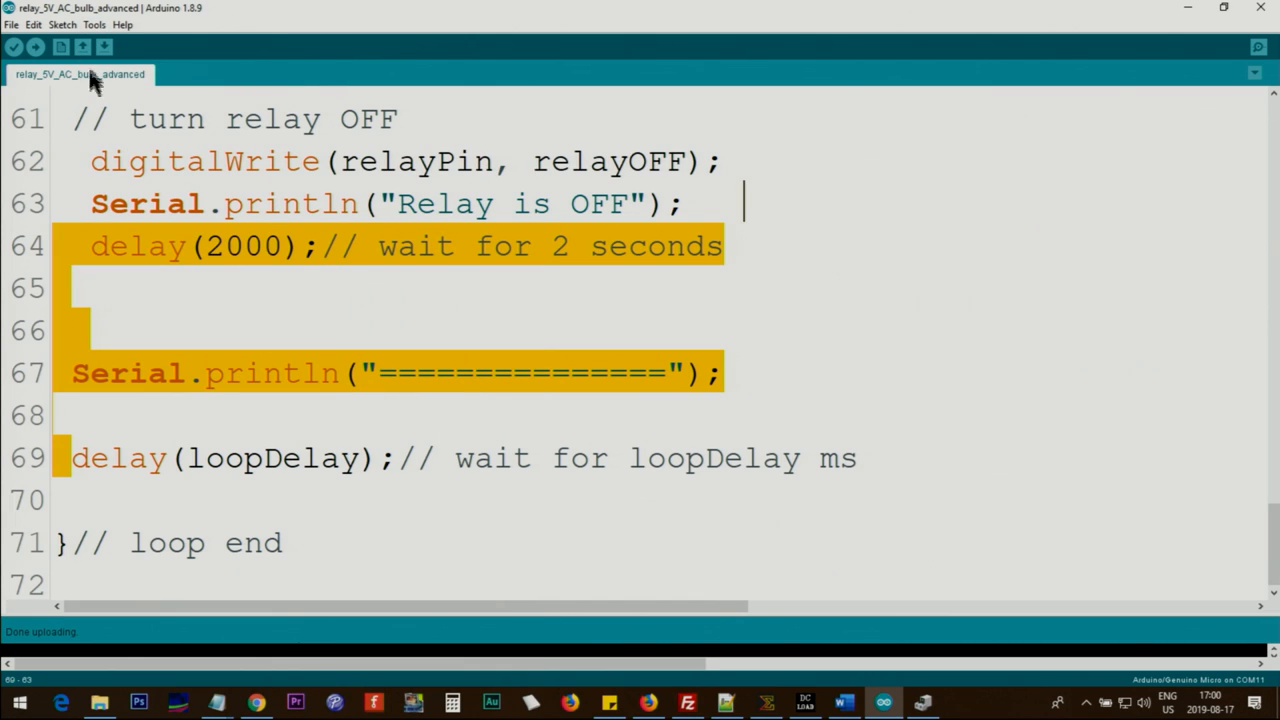
left_click(94, 24)
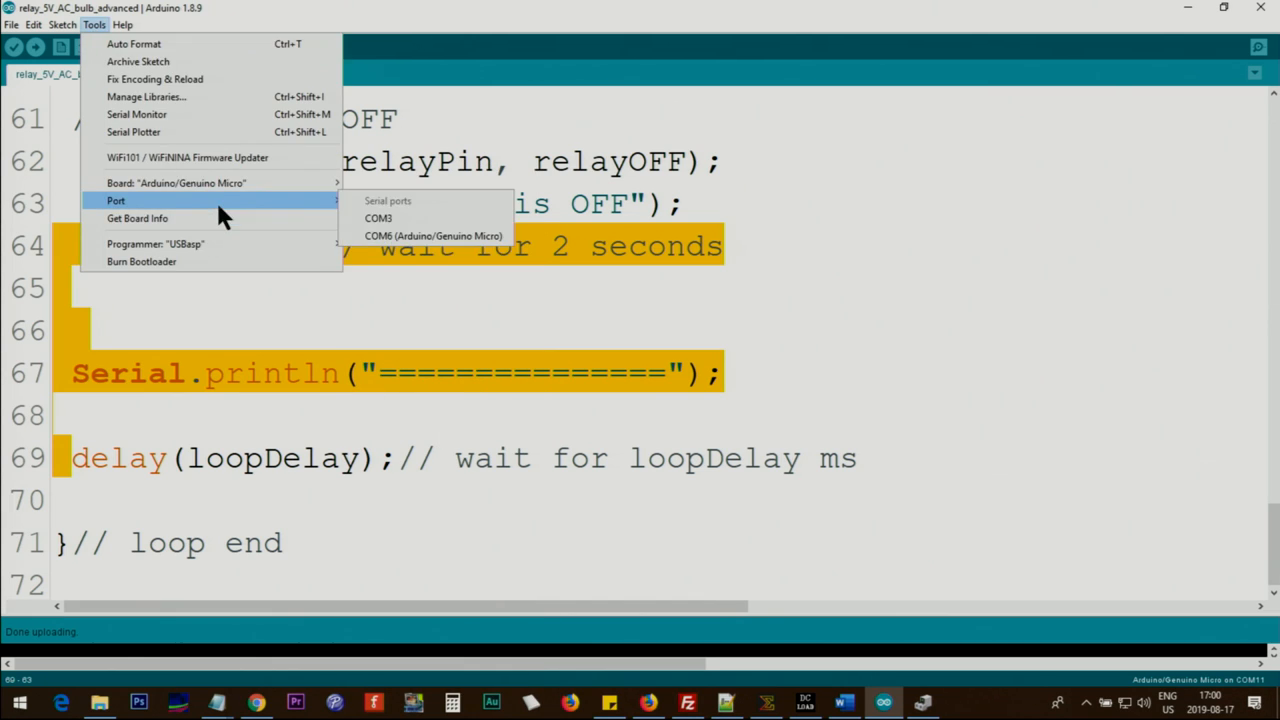
left_click(432, 236)
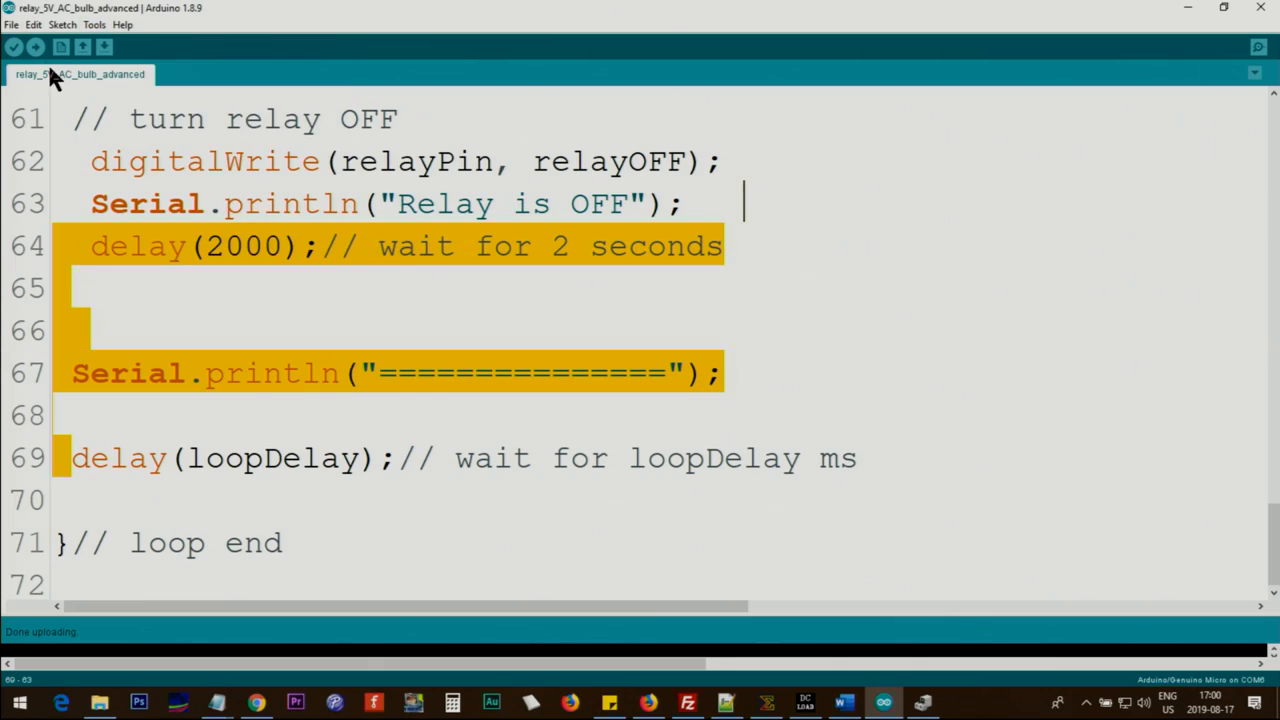